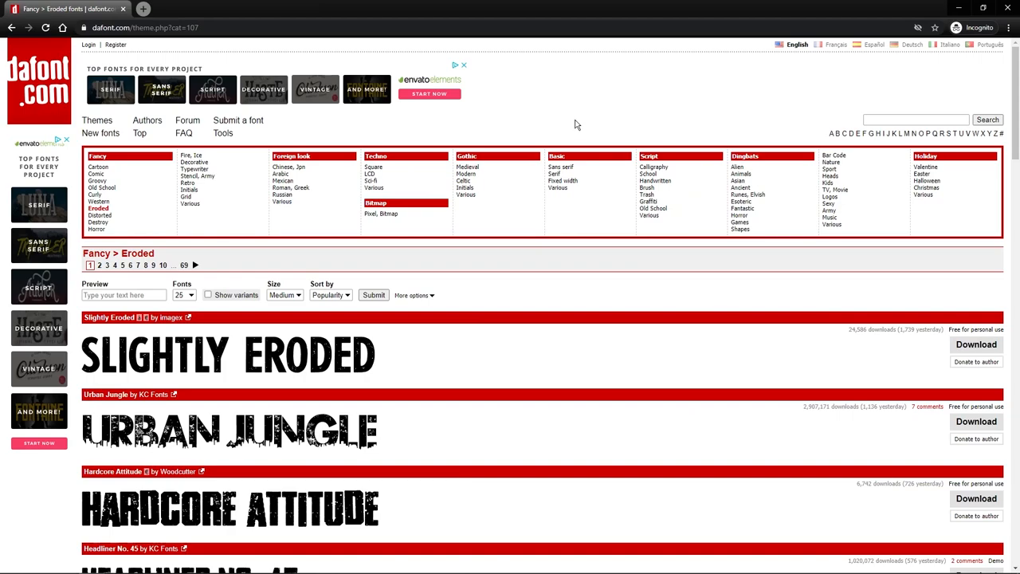
- Scroll past the Eroded fonts and open dafont's Holiday > Halloween font list
{"action": "scroll", "scroll_direction": "down", "scroll_amount": 3}
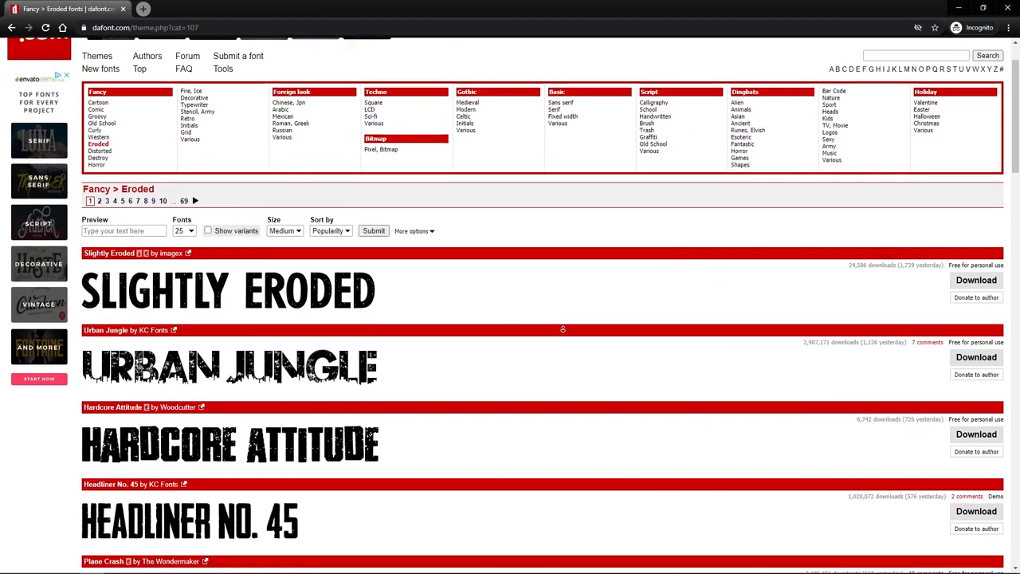
{"action": "scroll", "scroll_direction": "down", "scroll_amount": 3}
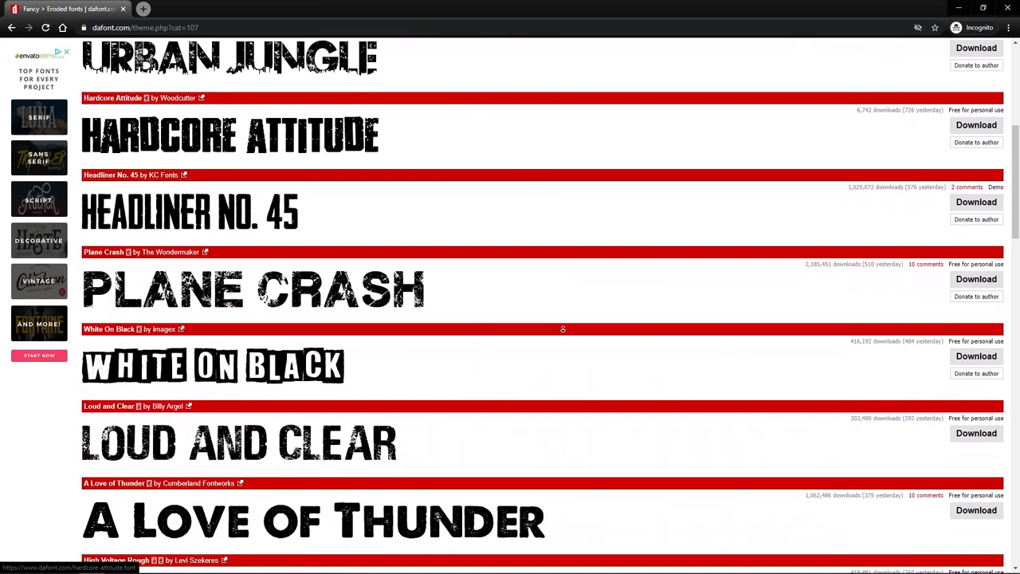
{"action": "scroll", "scroll_direction": "down", "scroll_amount": 3}
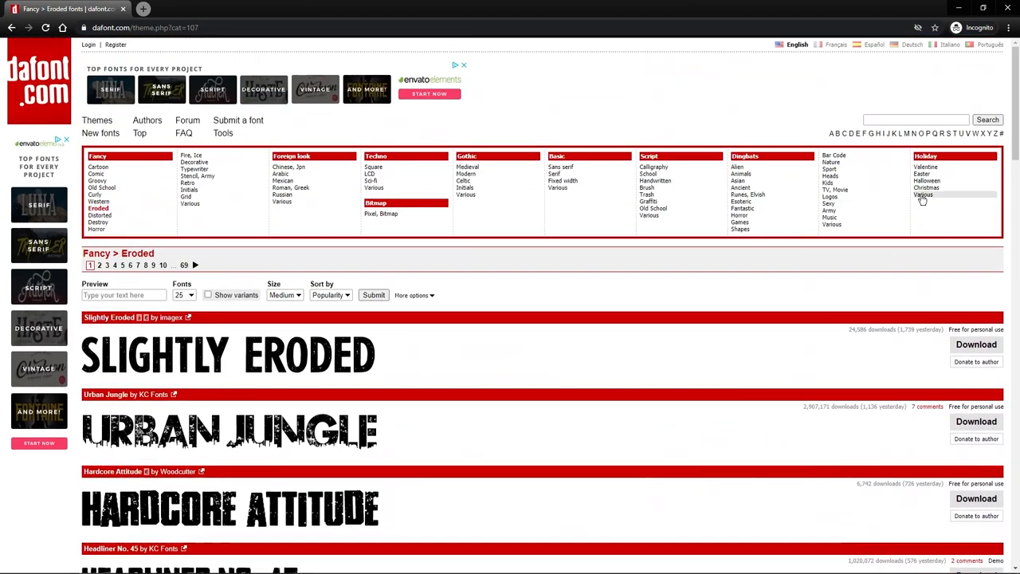
{"action": "left_click", "coordinate": [927, 188]}
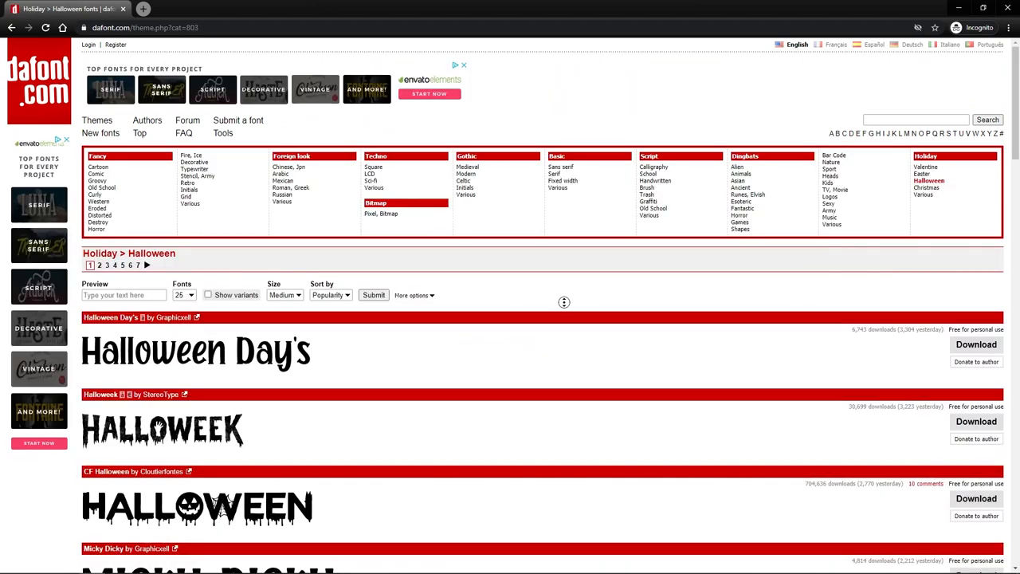
{"action": "scroll", "scroll_direction": "down", "scroll_amount": 3}
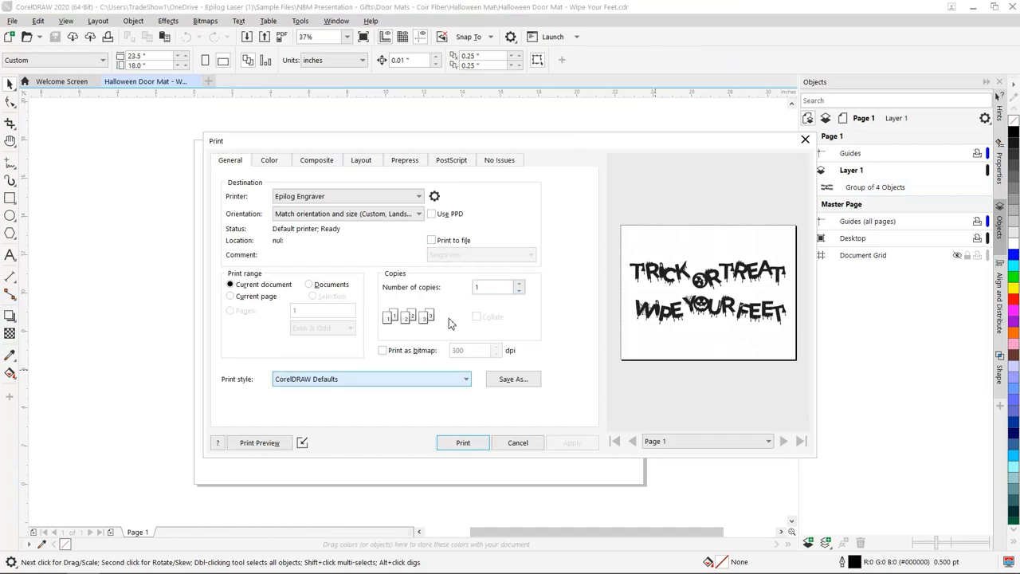
- Print the door mat design to the Epilog Engraver
{"action": "left_click", "coordinate": [463, 442]}
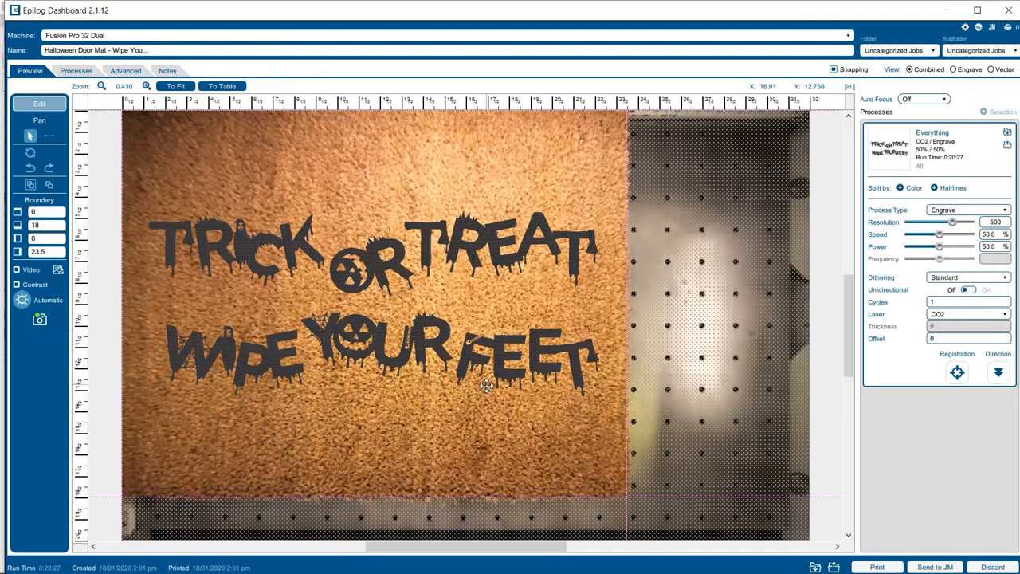
{"action": "mouse_move", "coordinate": [469, 307]}
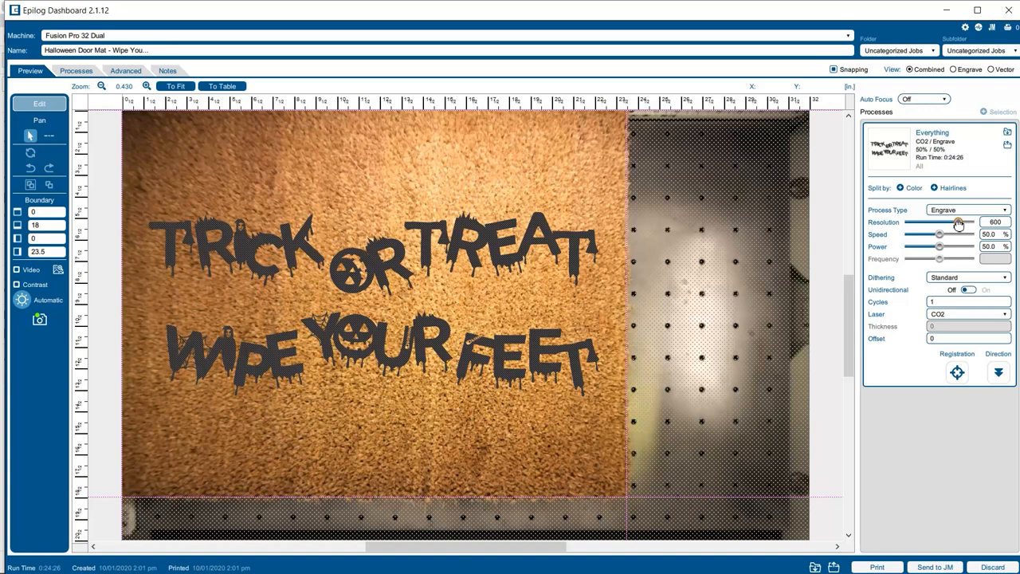
- Set resolution 500, power 100%, speed 30%, and Stucki dithering for the mat engrave
{"action": "left_click_drag", "start_coordinate": [959, 222], "coordinate": [953, 222]}
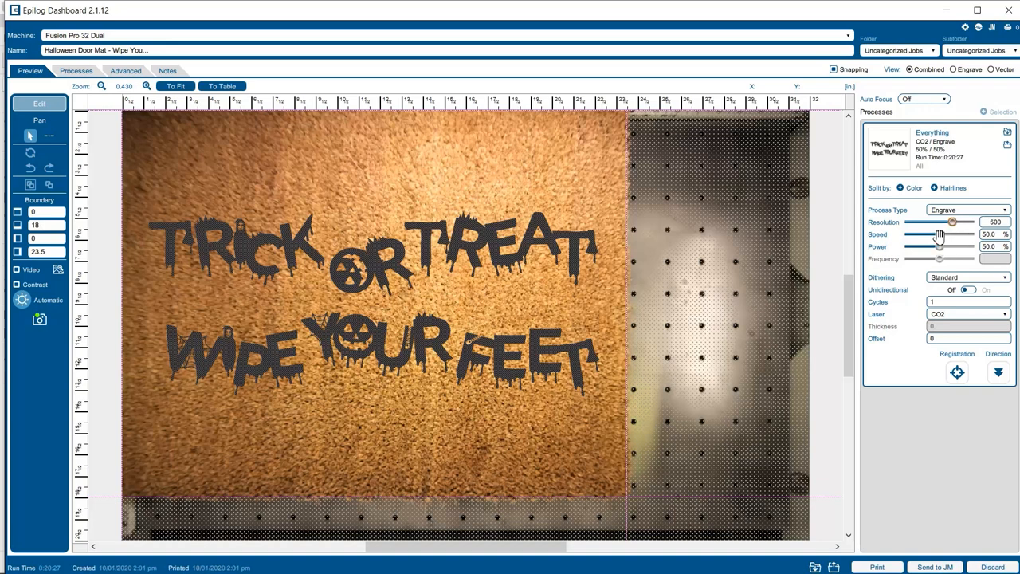
{"action": "left_click_drag", "start_coordinate": [940, 247], "coordinate": [967, 246]}
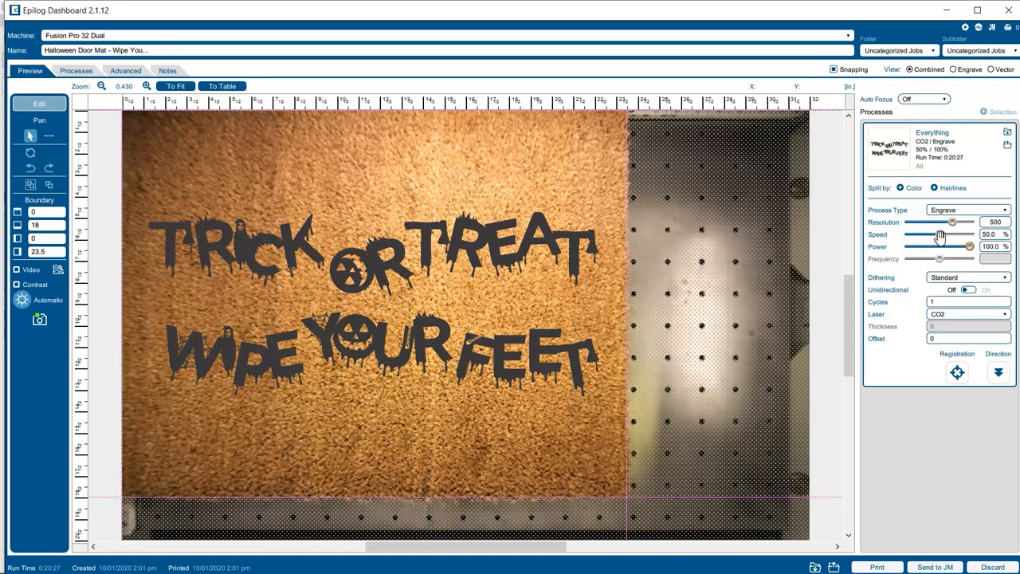
{"action": "left_click_drag", "start_coordinate": [952, 235], "coordinate": [927, 234]}
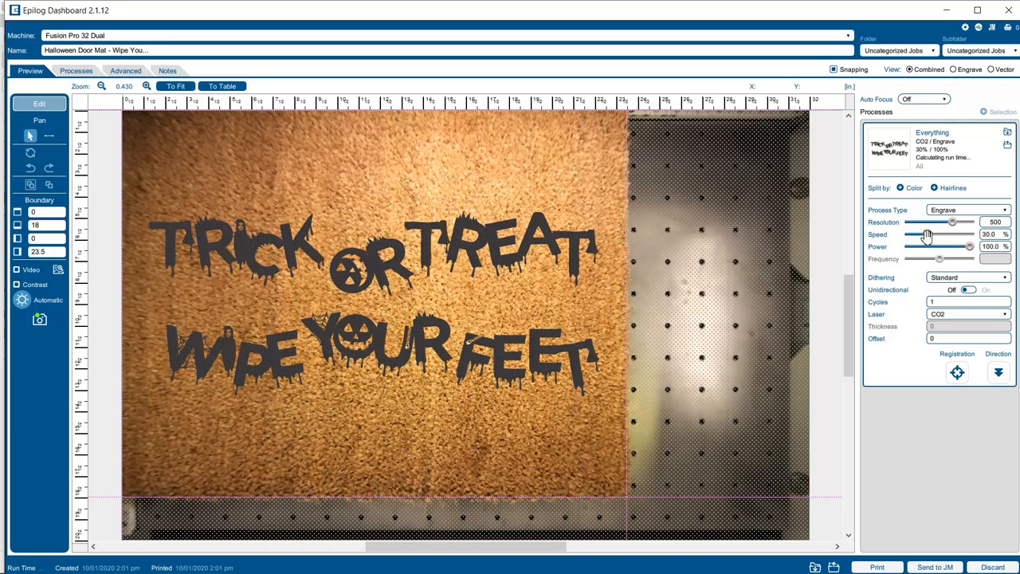
{"action": "left_click", "coordinate": [967, 277]}
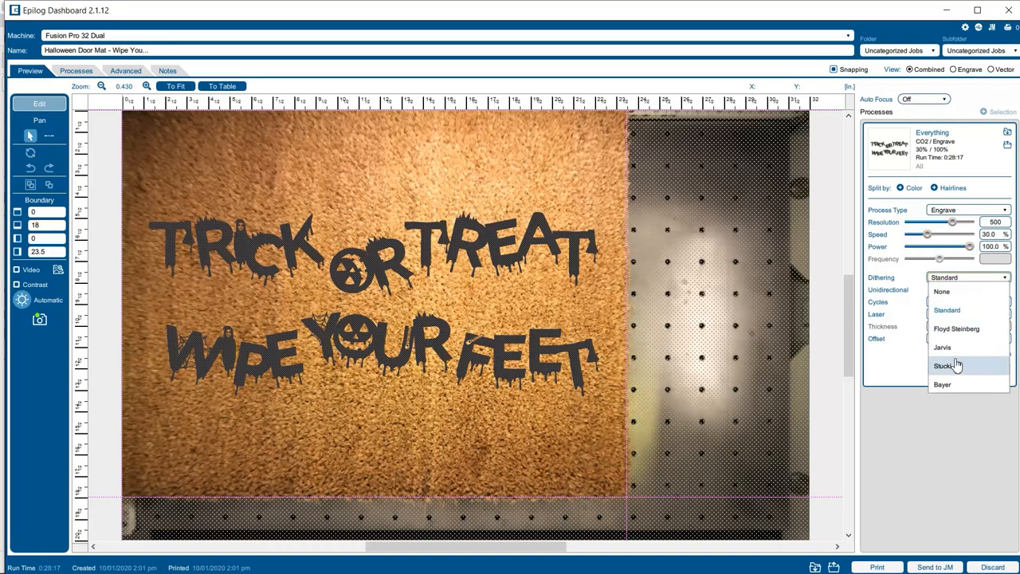
{"action": "left_click", "coordinate": [949, 366]}
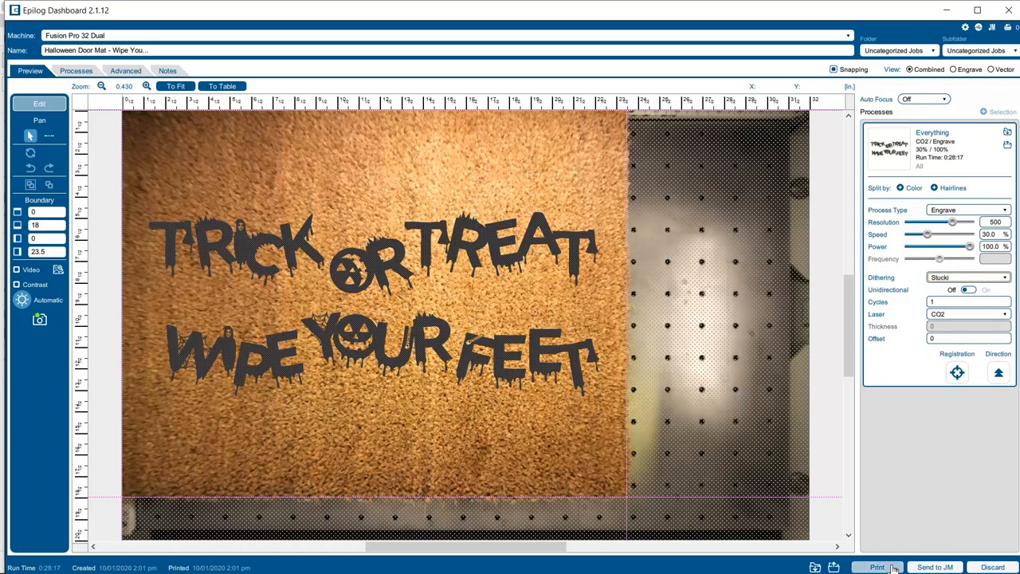